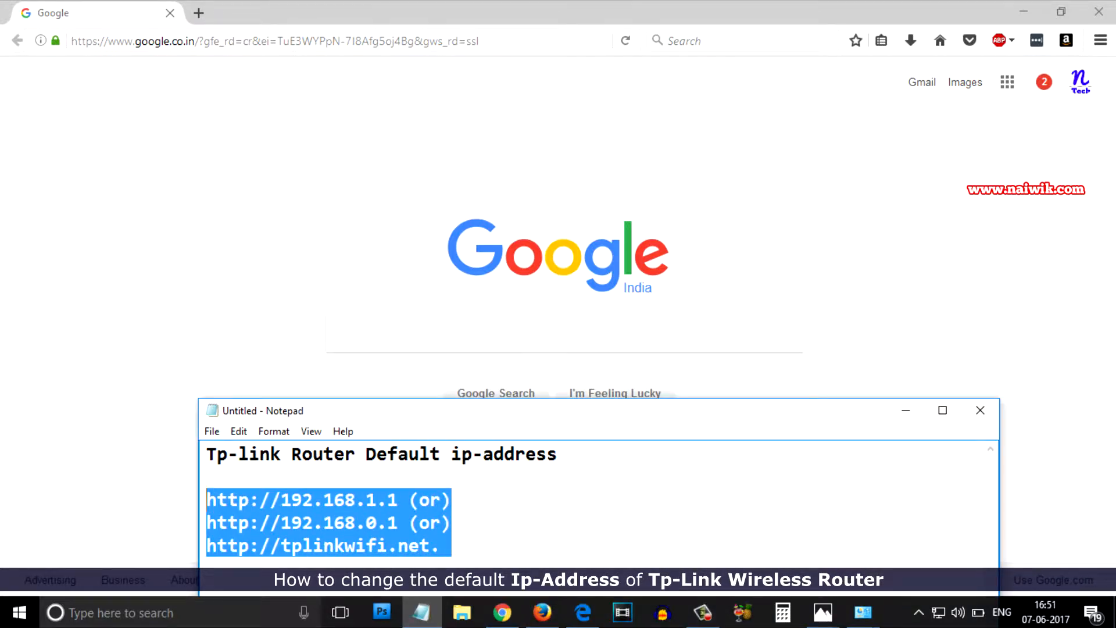
Check the default TP-Link addresses in Notepad and load the 192.168.0.1 login page.
left_click(569, 522)
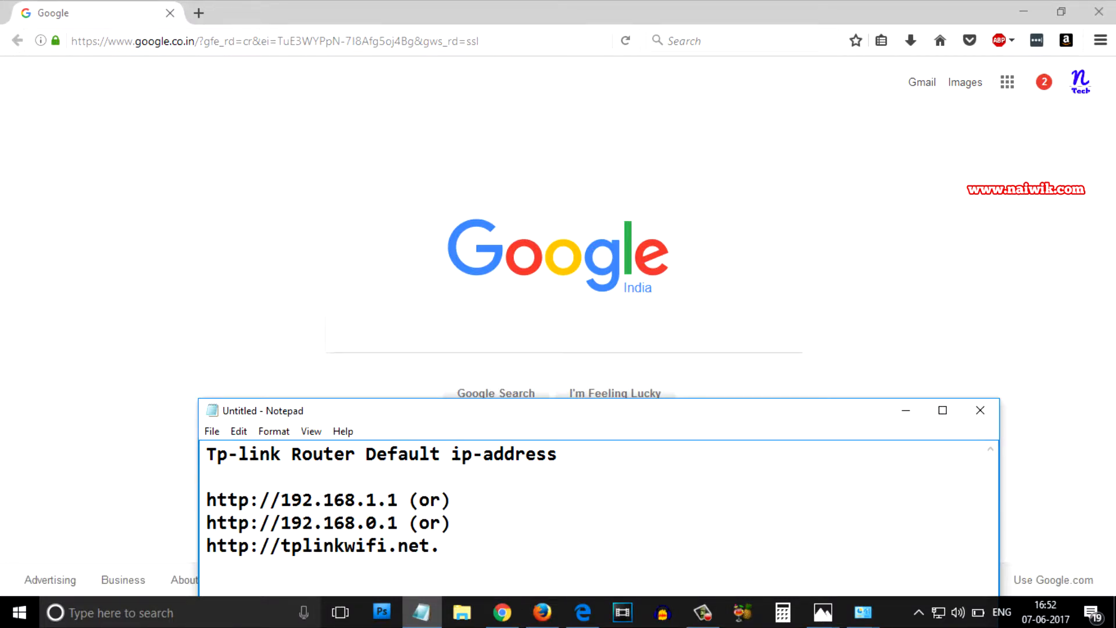
left_click(447, 546)
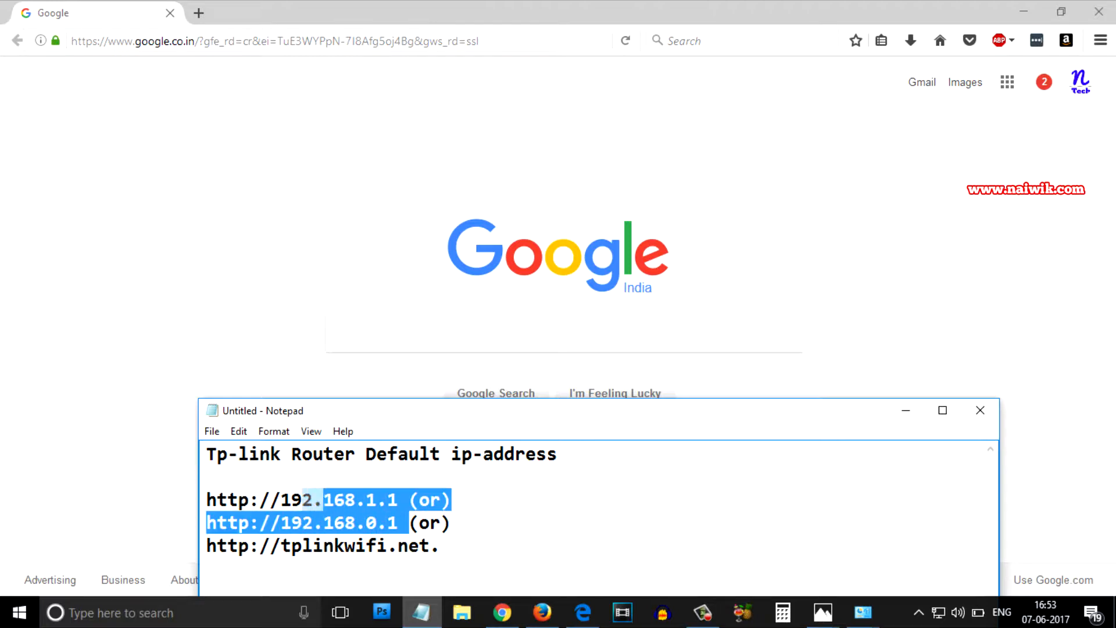
left_click(279, 522)
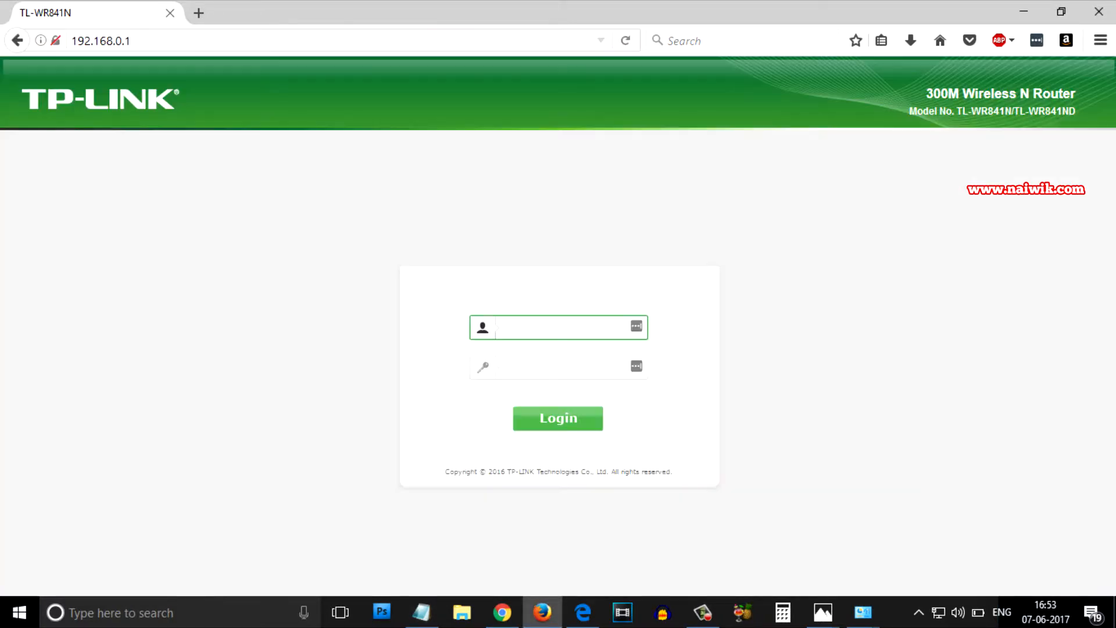
Log in to the router with username admin and its password.
left_click(555, 327)
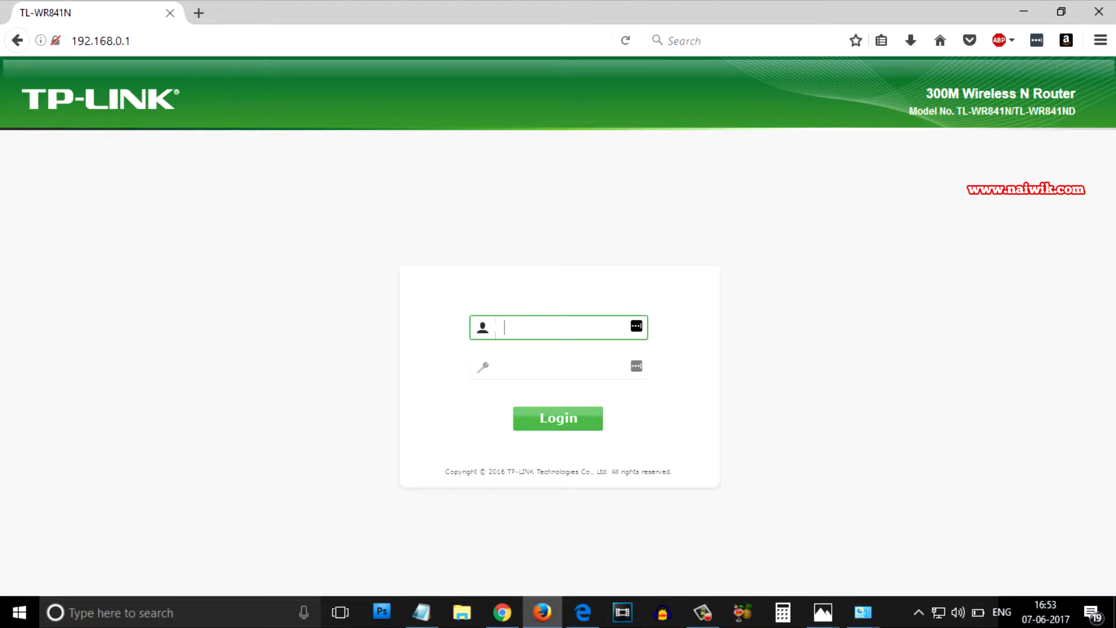
type("a")
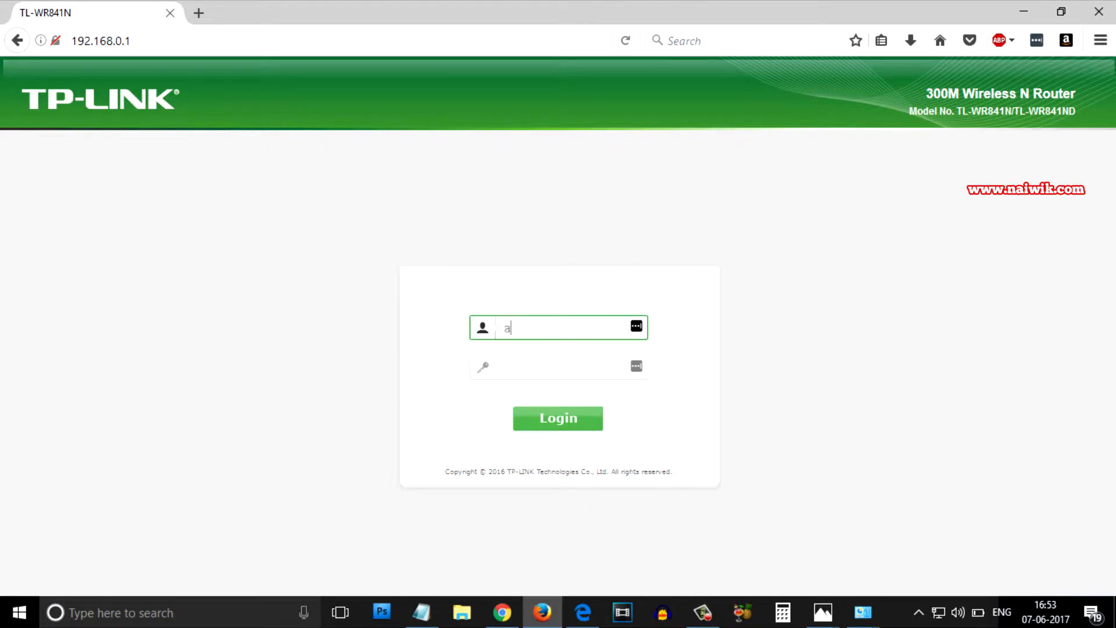
left_click(558, 418)
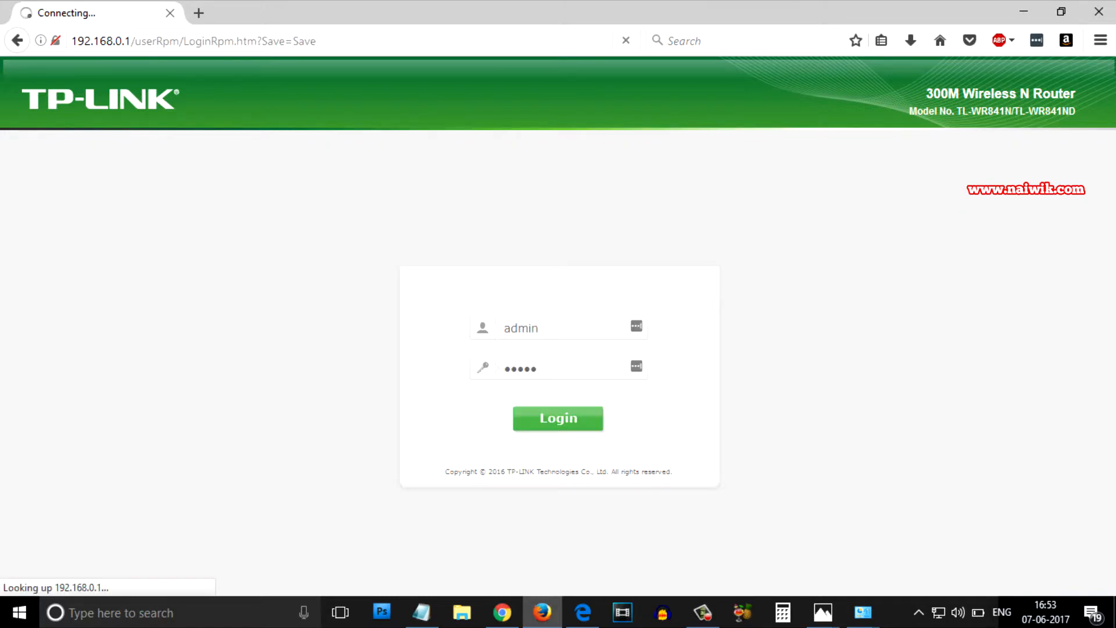
Go to the Network > LAN settings page.
left_click(558, 417)
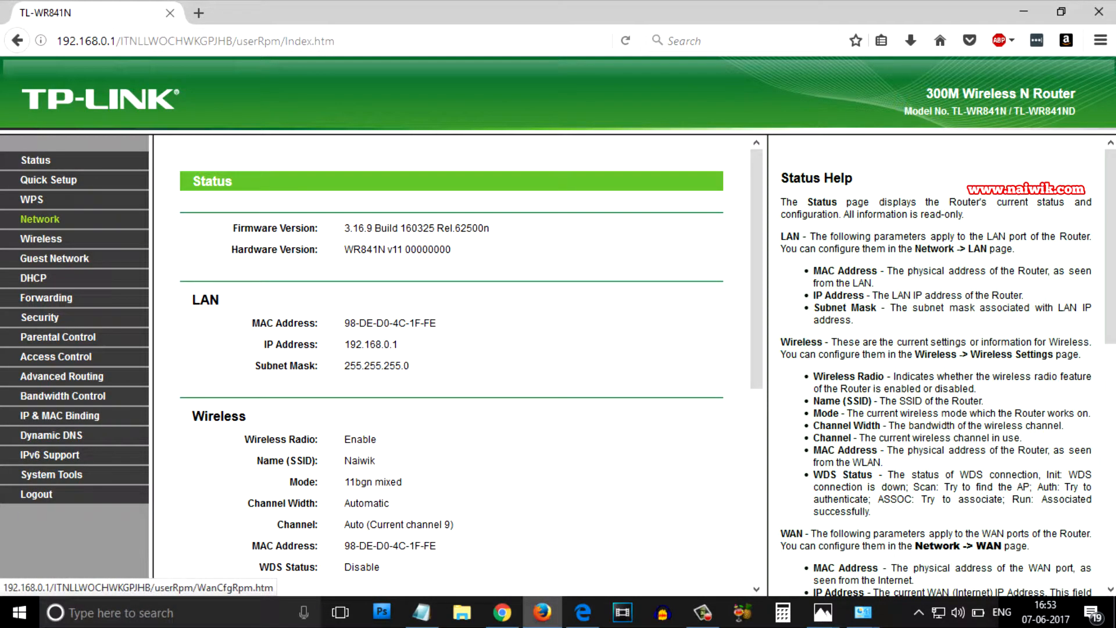
left_click(40, 219)
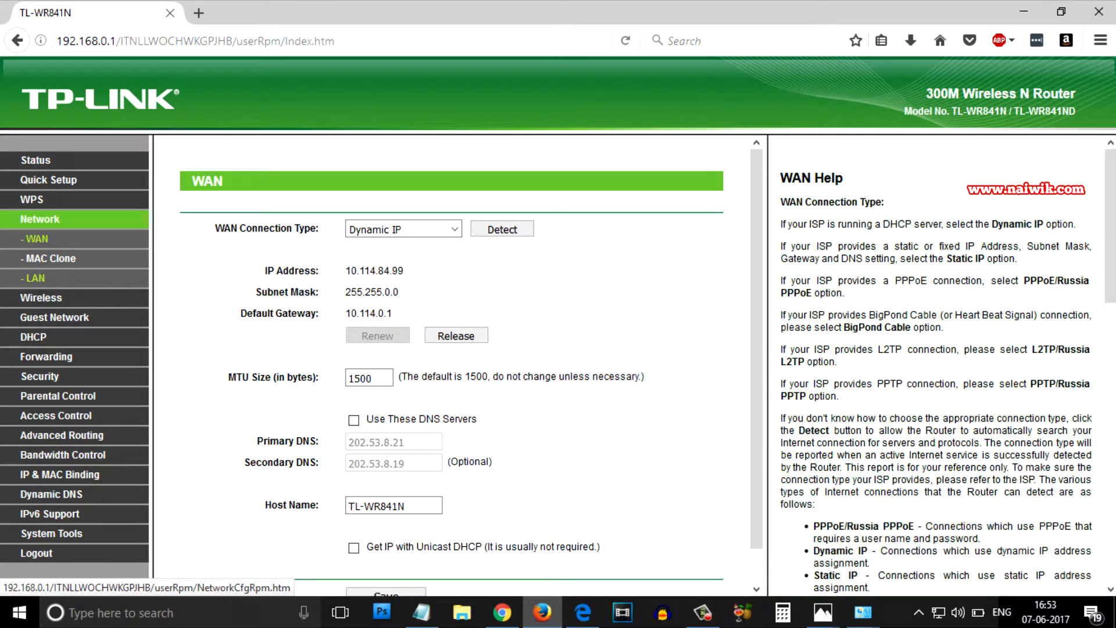
left_click(34, 278)
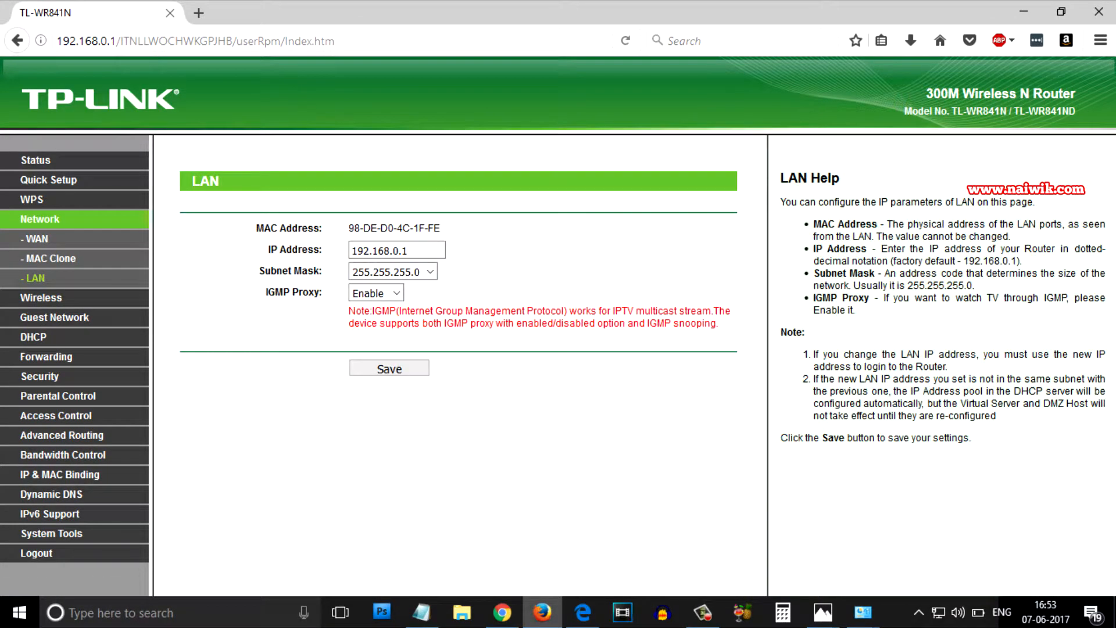
Change the LAN IP address from 192.168.0.1 to 192.168.1.1.
triple_click(396, 250)
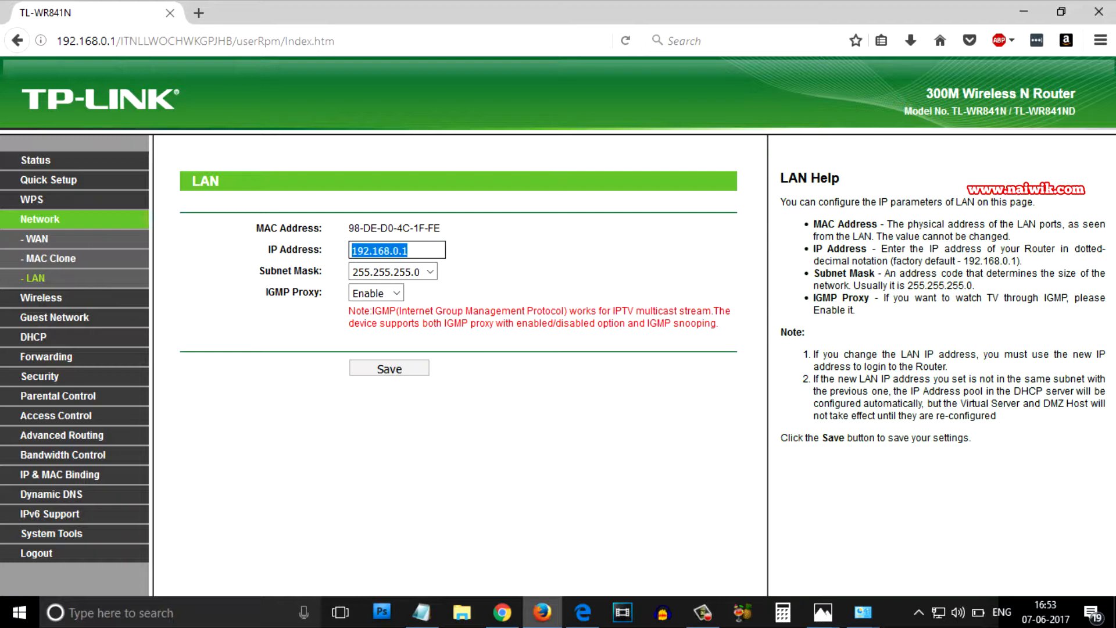
left_click(396, 250)
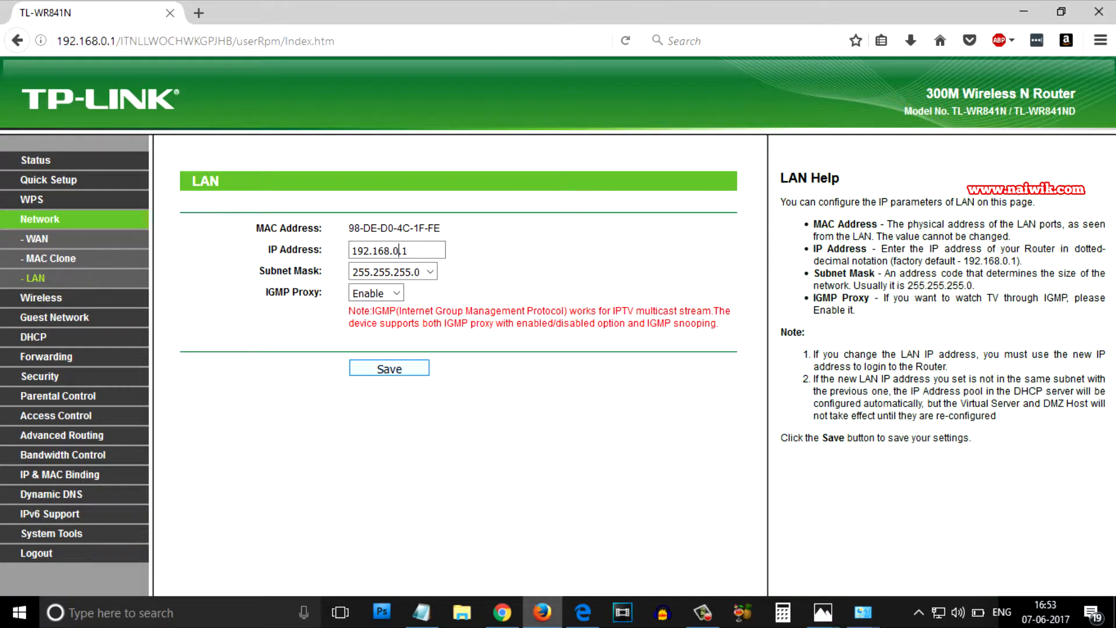
type("192.168.1.1")
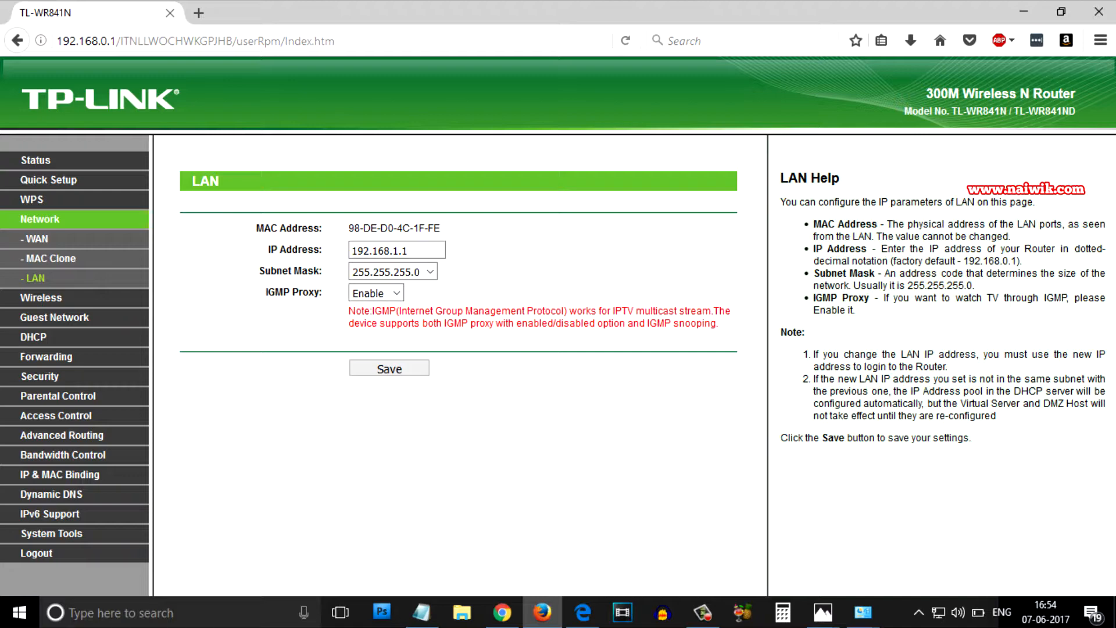
Save the new LAN IP and, after the restart, browse to 192.168.1.1.
left_click(389, 368)
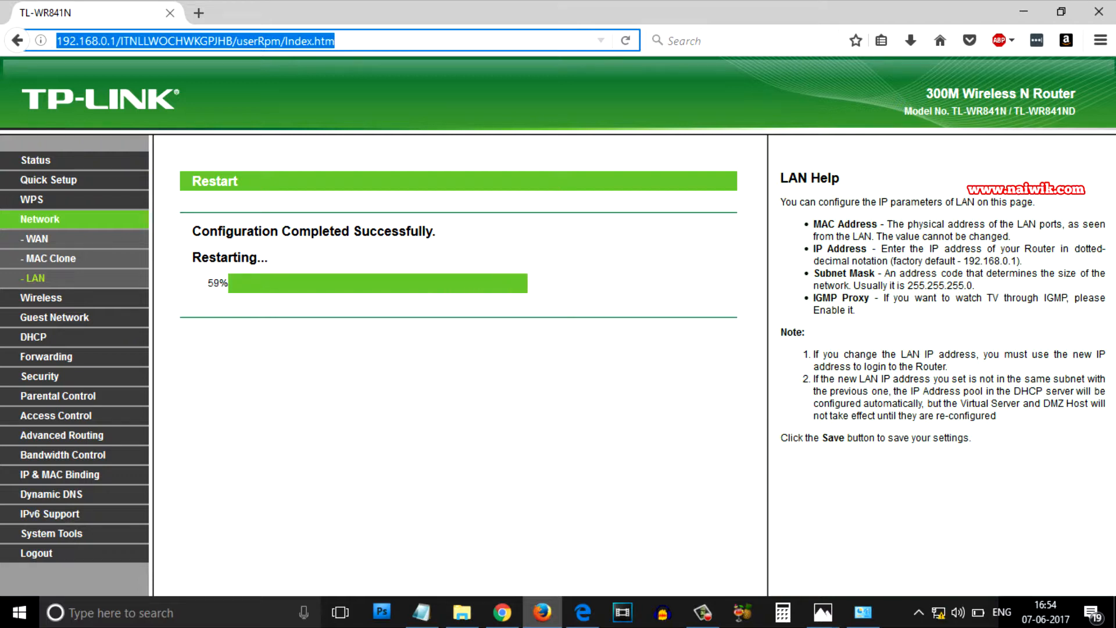
type("192.168.1.1")
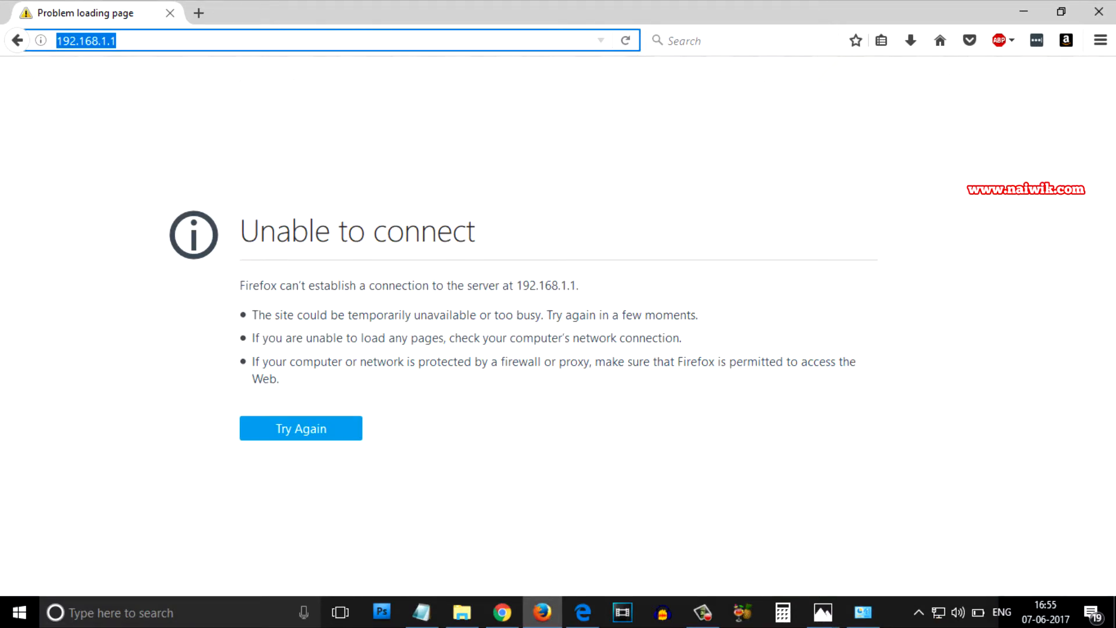
Reload 192.168.1.1 and log in again as admin.
left_click(300, 428)
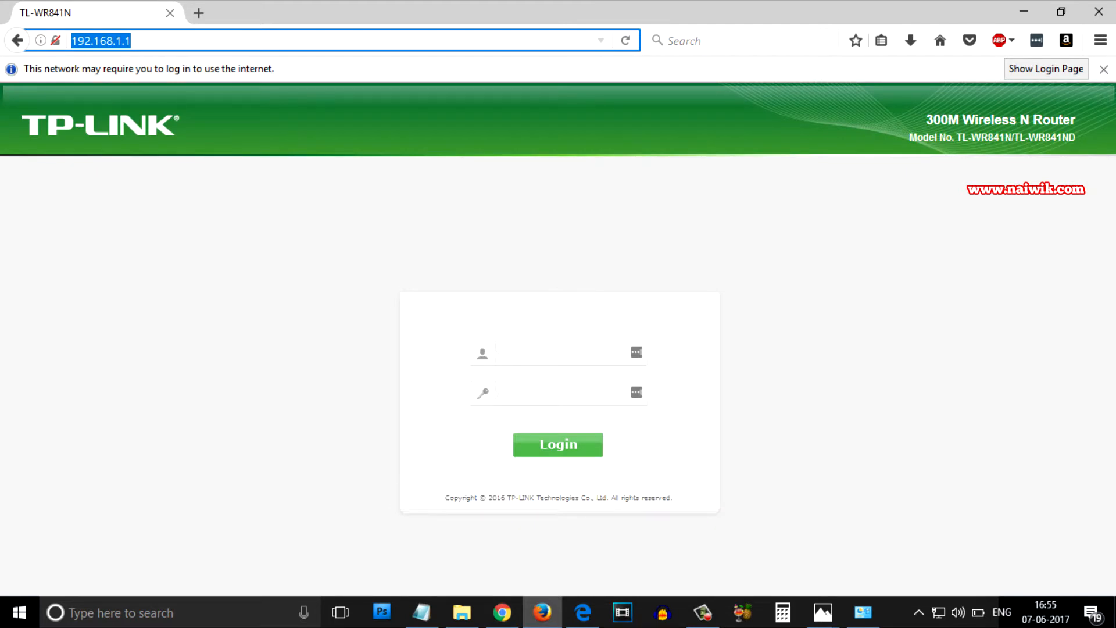
type("admin")
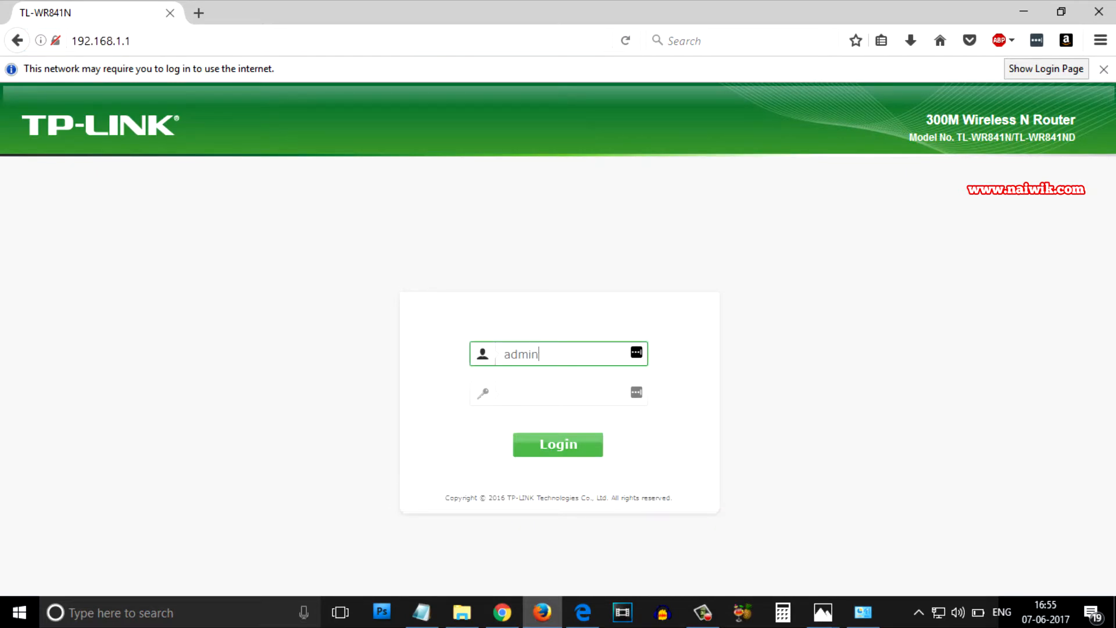
left_click(558, 444)
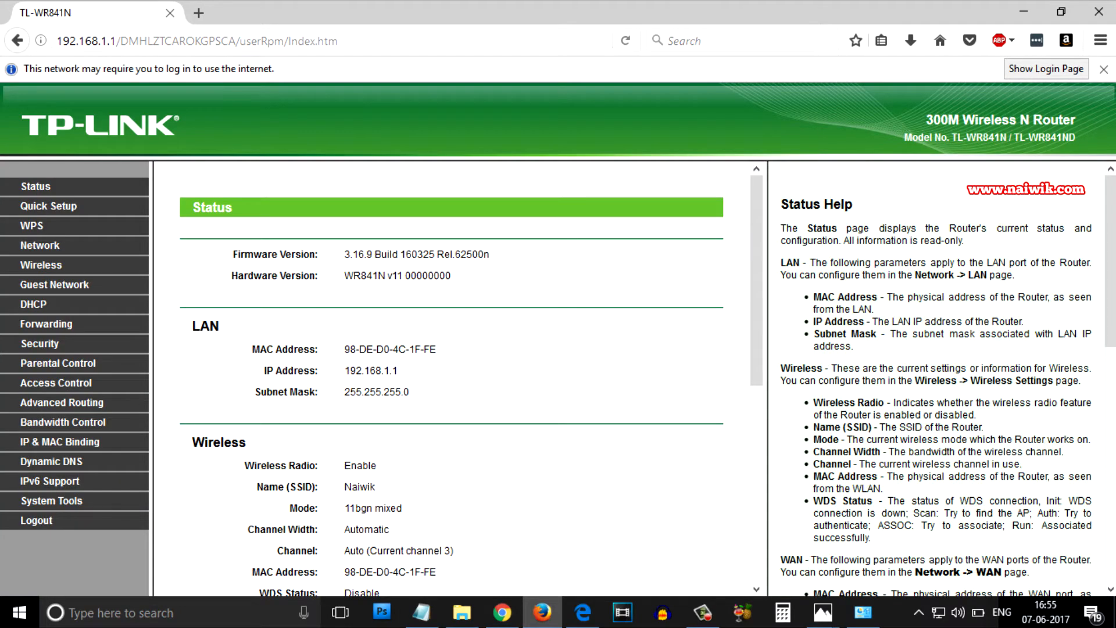